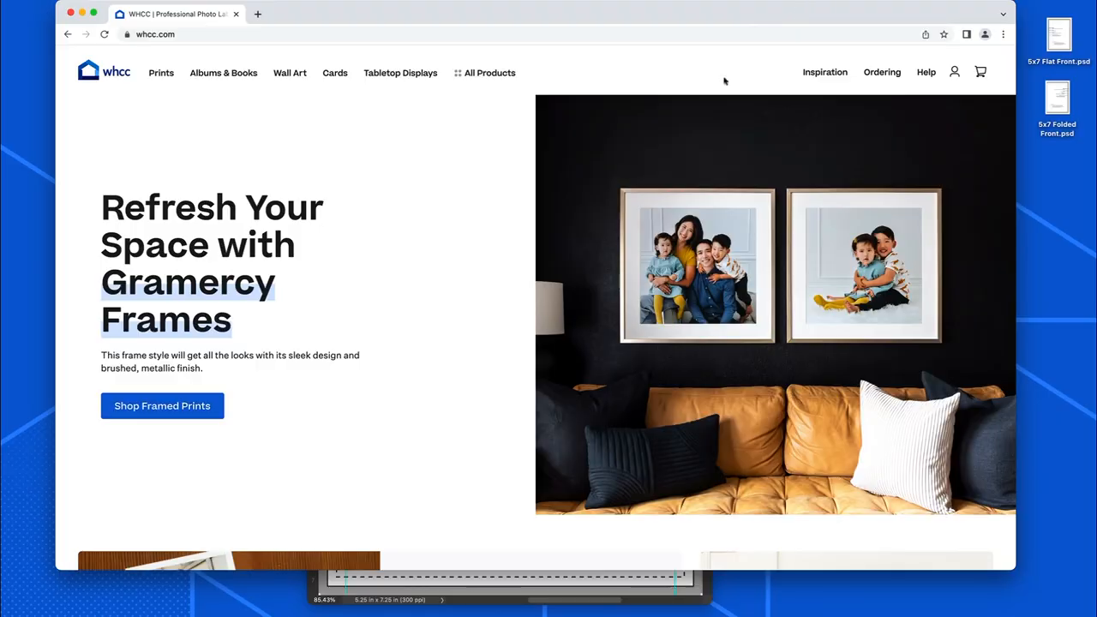
{"action": "mouse_move", "coordinate": [634, 171]}
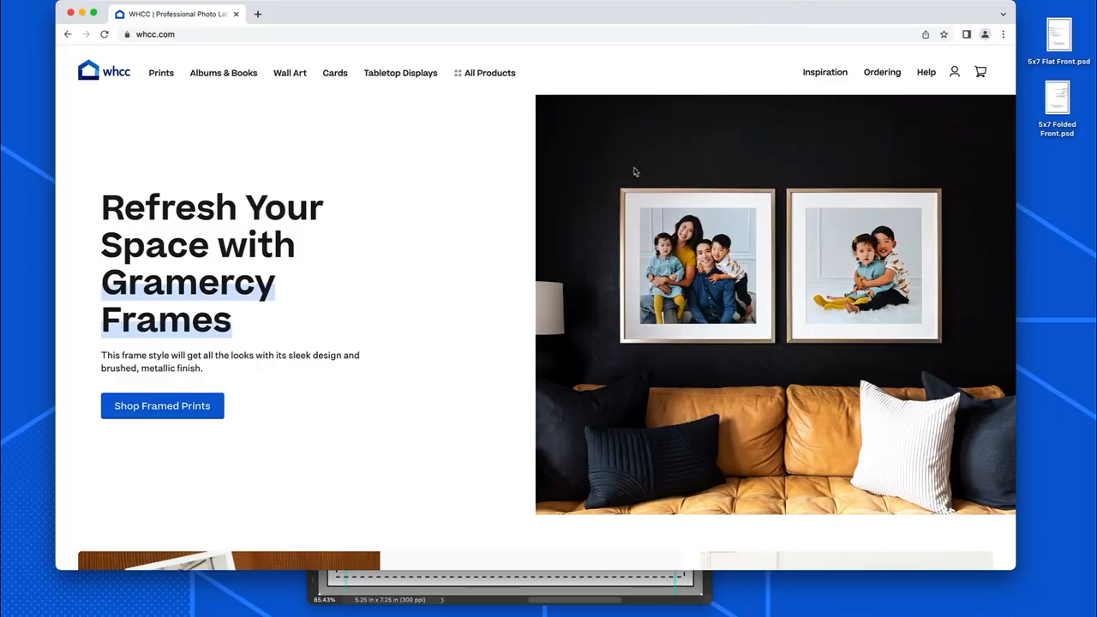
{"action": "mouse_move", "coordinate": [598, 180]}
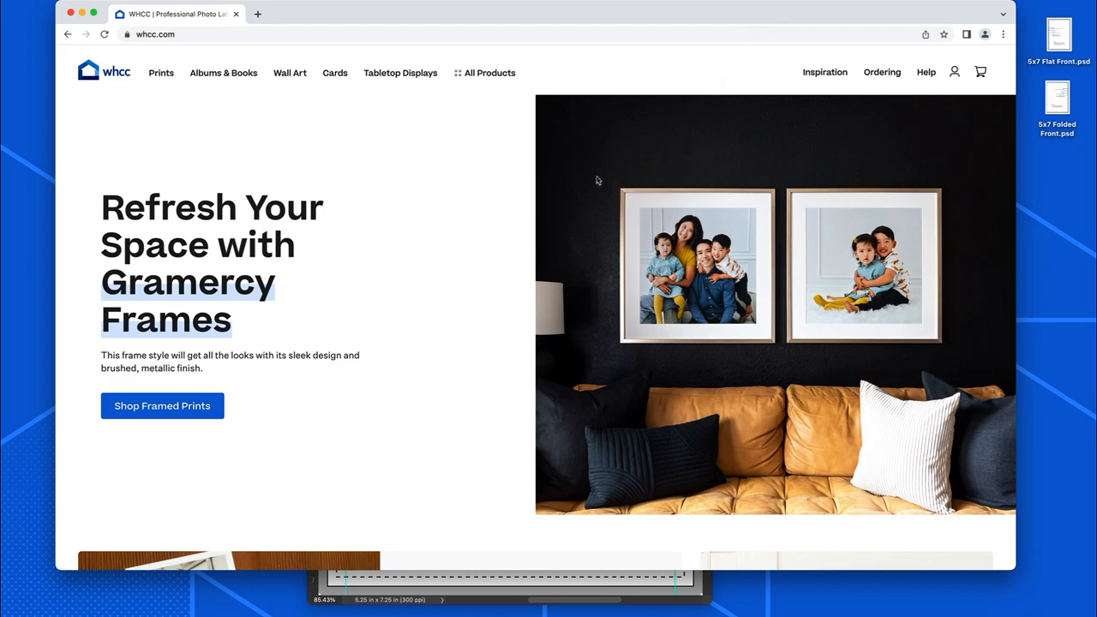
Scroll the WHCC homepage down to its support, about and resources footer links.
{"action": "scroll", "scroll_direction": "down", "scroll_amount": 3}
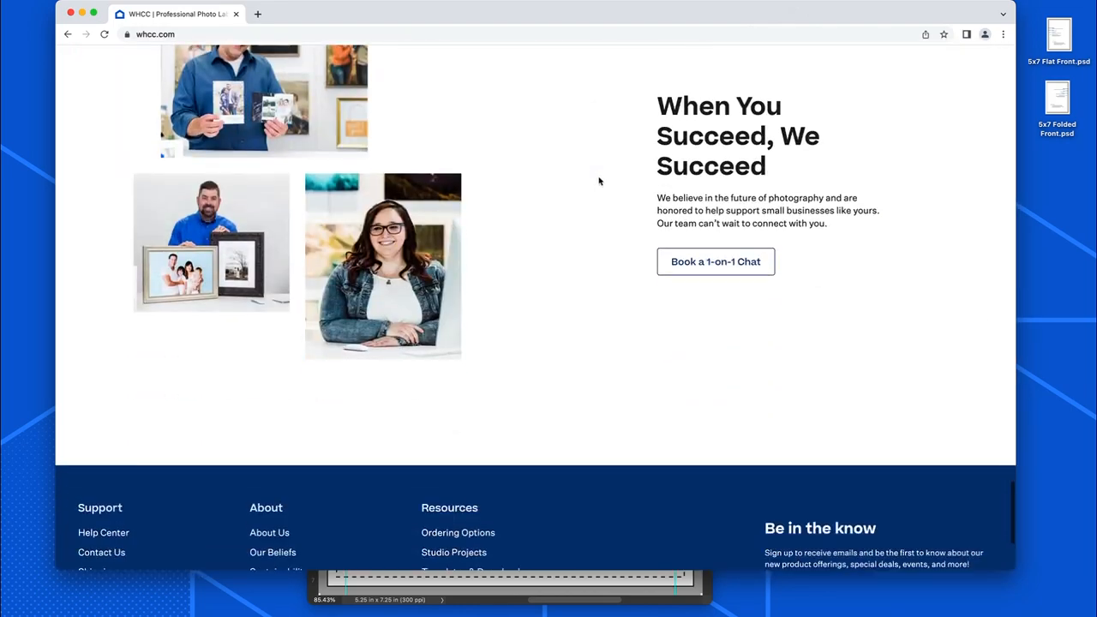
{"action": "scroll", "scroll_direction": "down", "scroll_amount": 3}
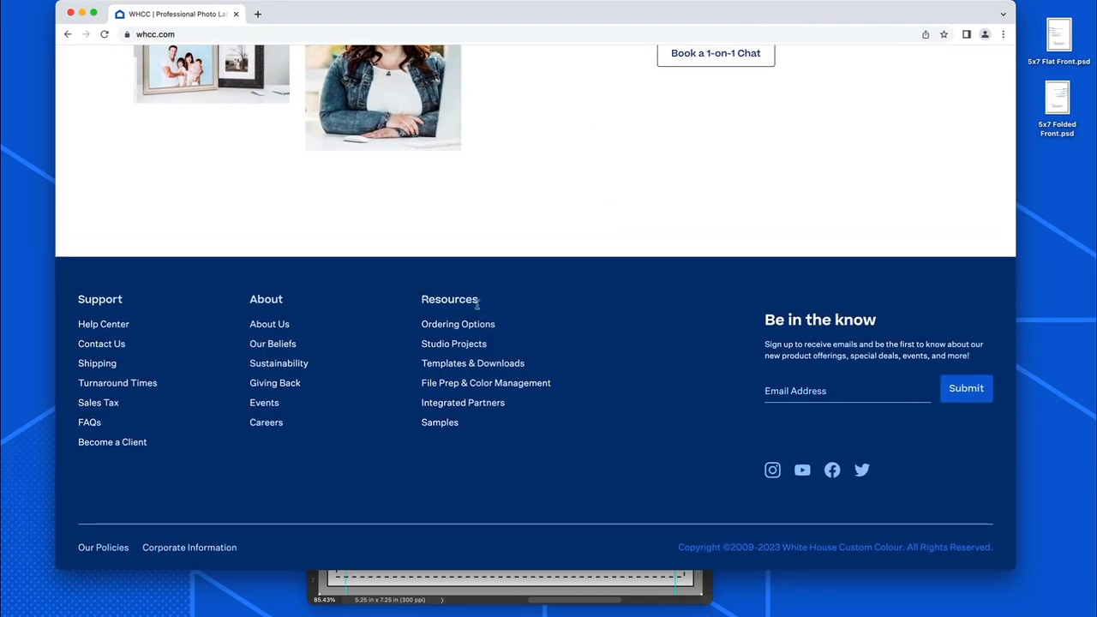
{"action": "mouse_move", "coordinate": [472, 362]}
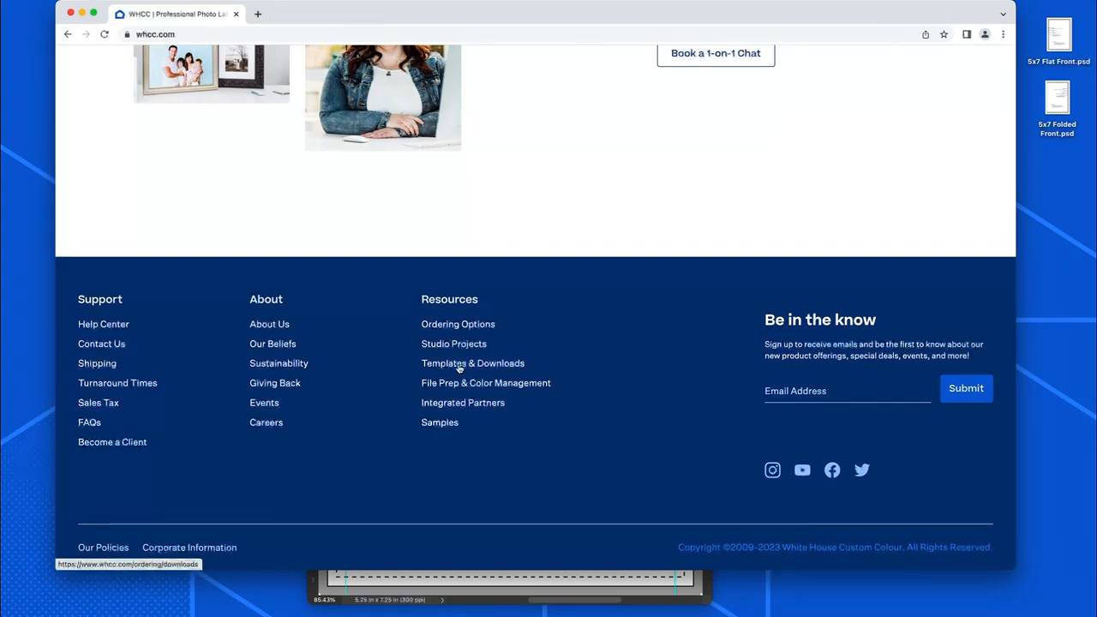
Go to WHCC's Templates & Downloads page and scroll to the Sizing Templates grid.
{"action": "left_click", "coordinate": [472, 363]}
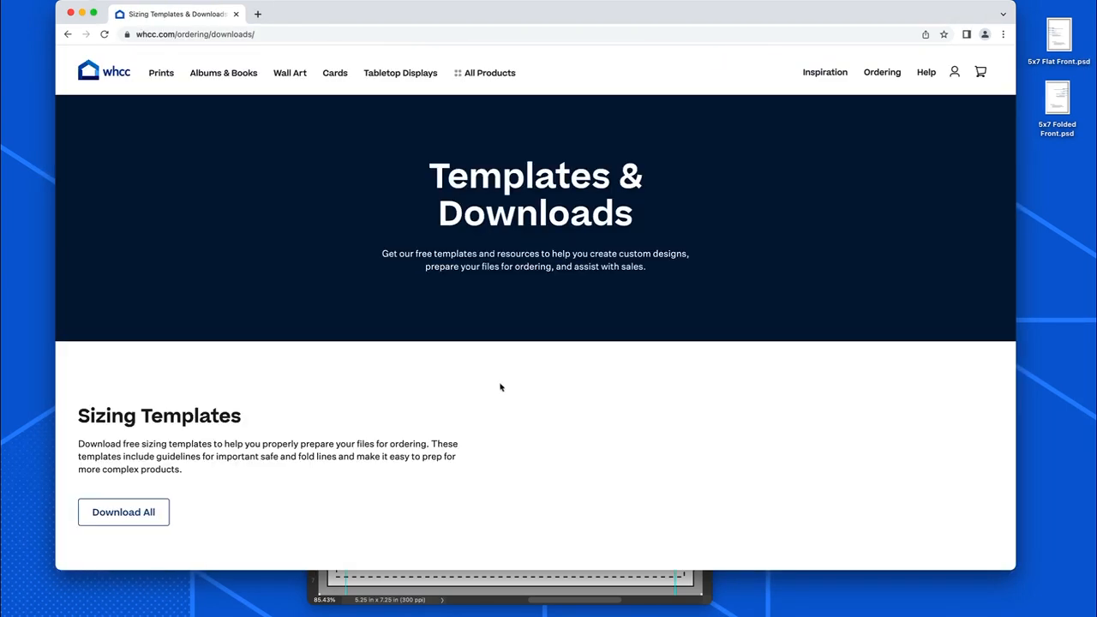
{"action": "scroll", "scroll_direction": "down", "scroll_amount": 3}
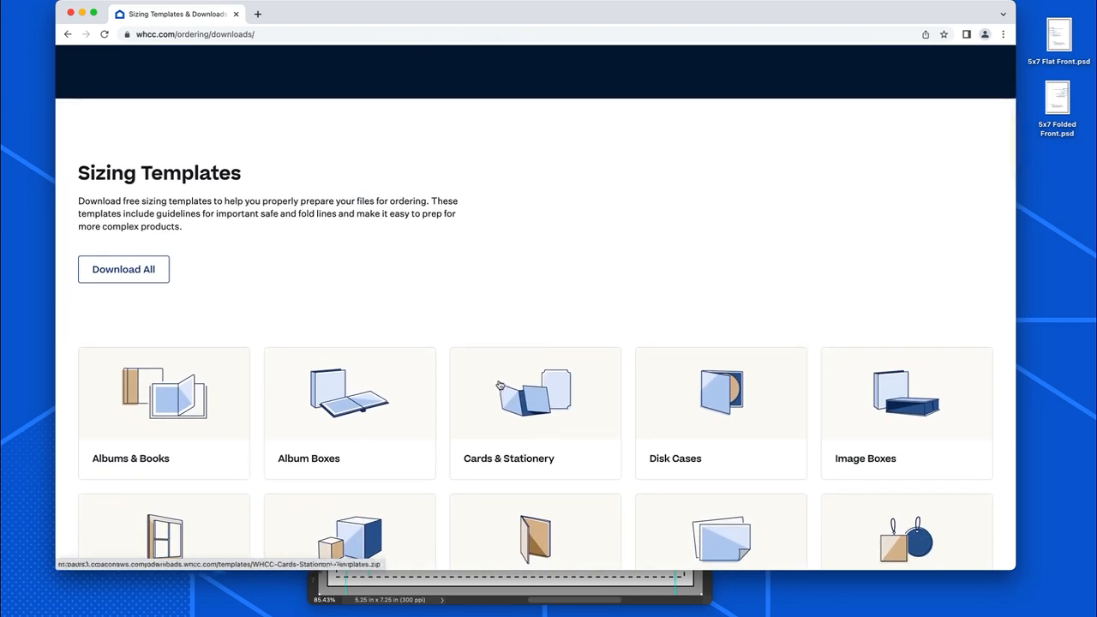
{"action": "scroll", "scroll_direction": "down", "scroll_amount": 3}
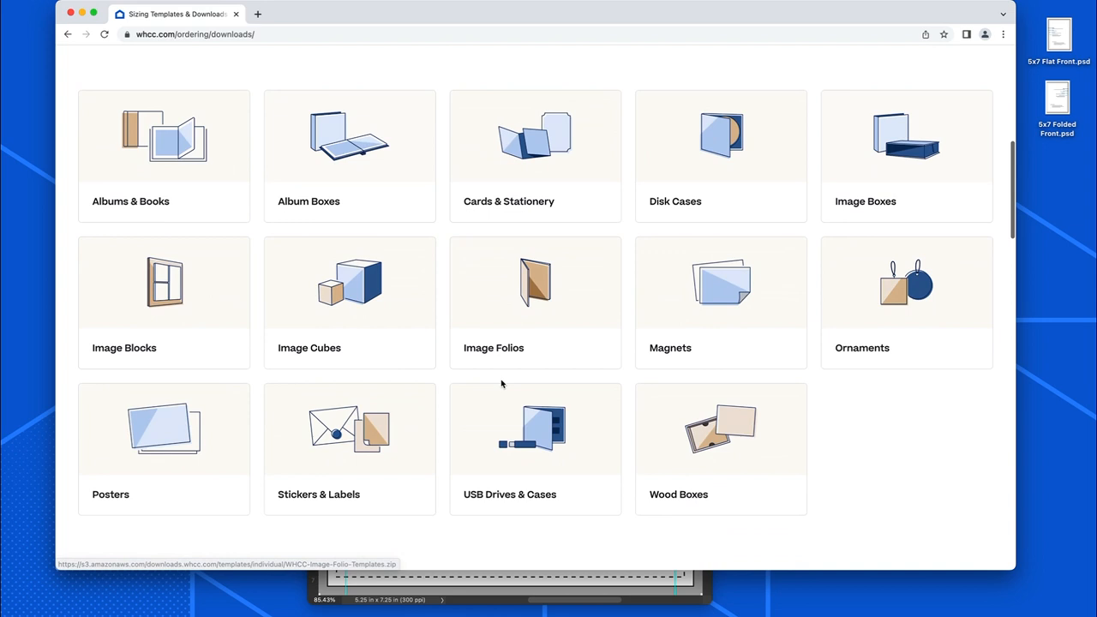
{"action": "mouse_move", "coordinate": [234, 188]}
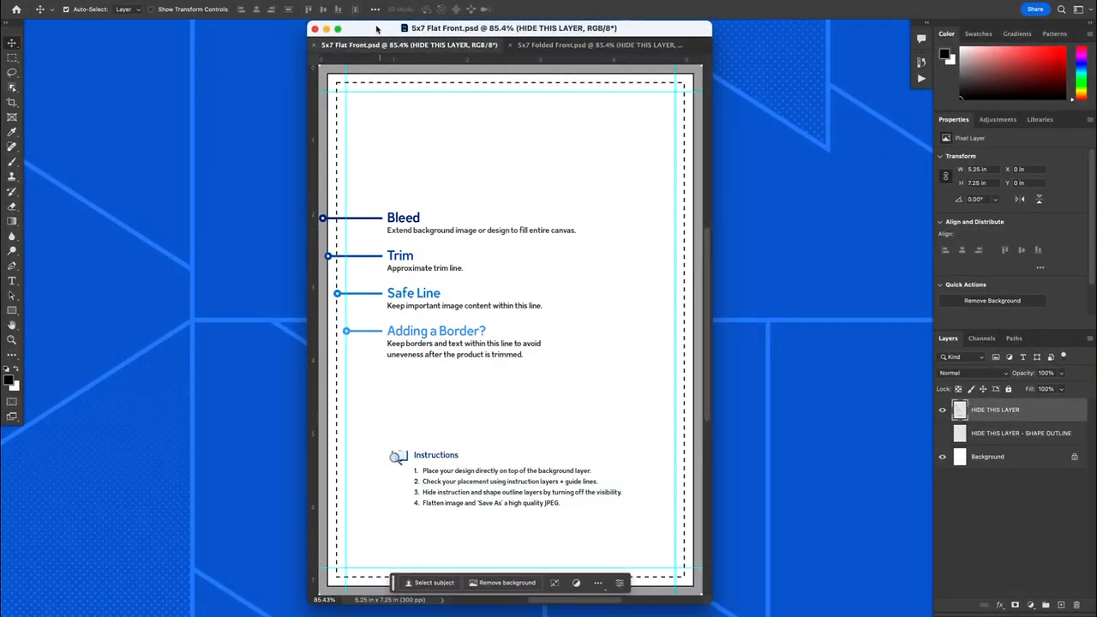
{"action": "mouse_move", "coordinate": [788, 352]}
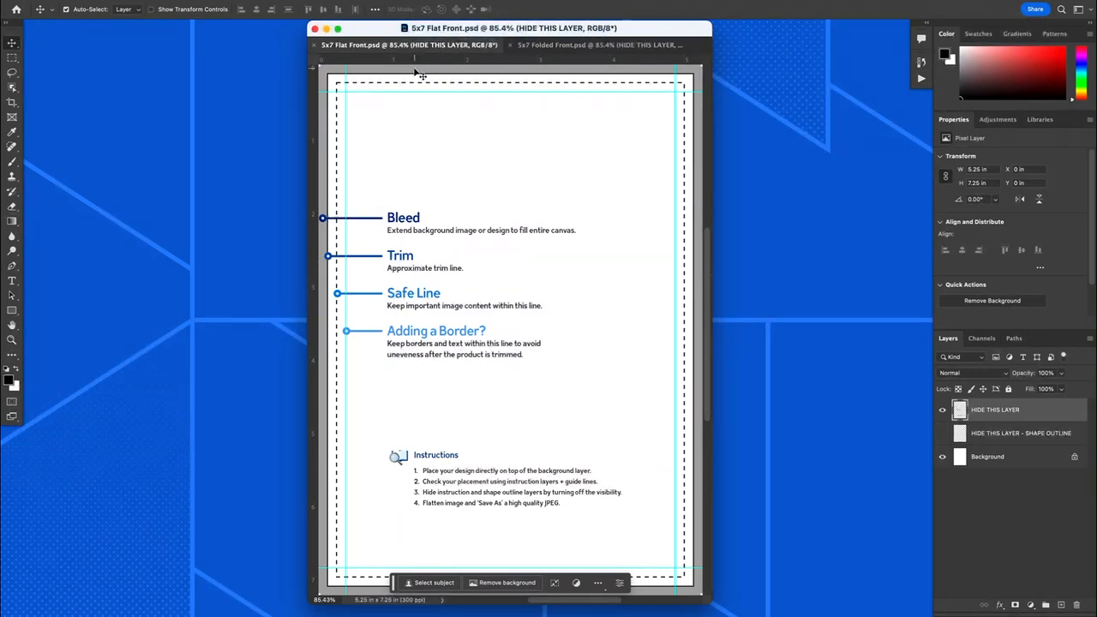
{"action": "mouse_move", "coordinate": [409, 177]}
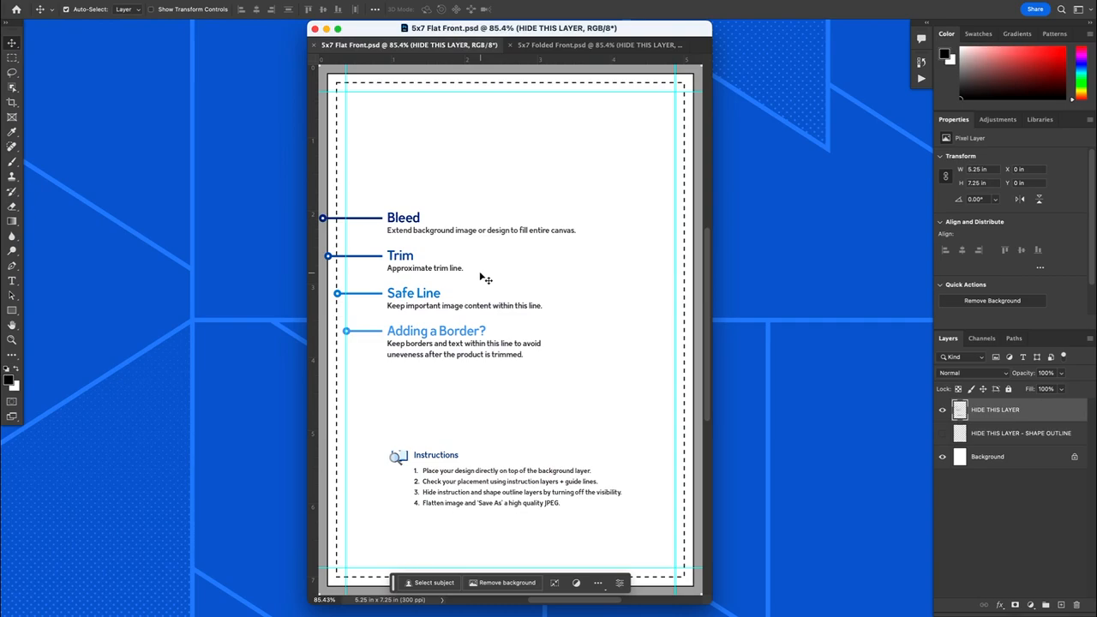
{"action": "mouse_move", "coordinate": [449, 109]}
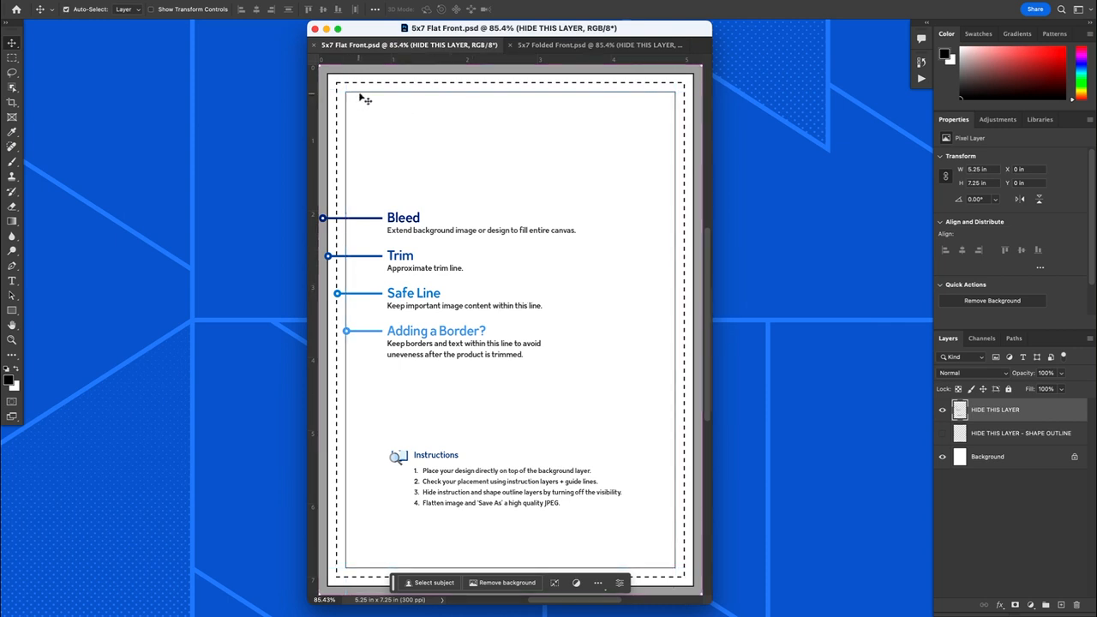
{"action": "mouse_move", "coordinate": [478, 139]}
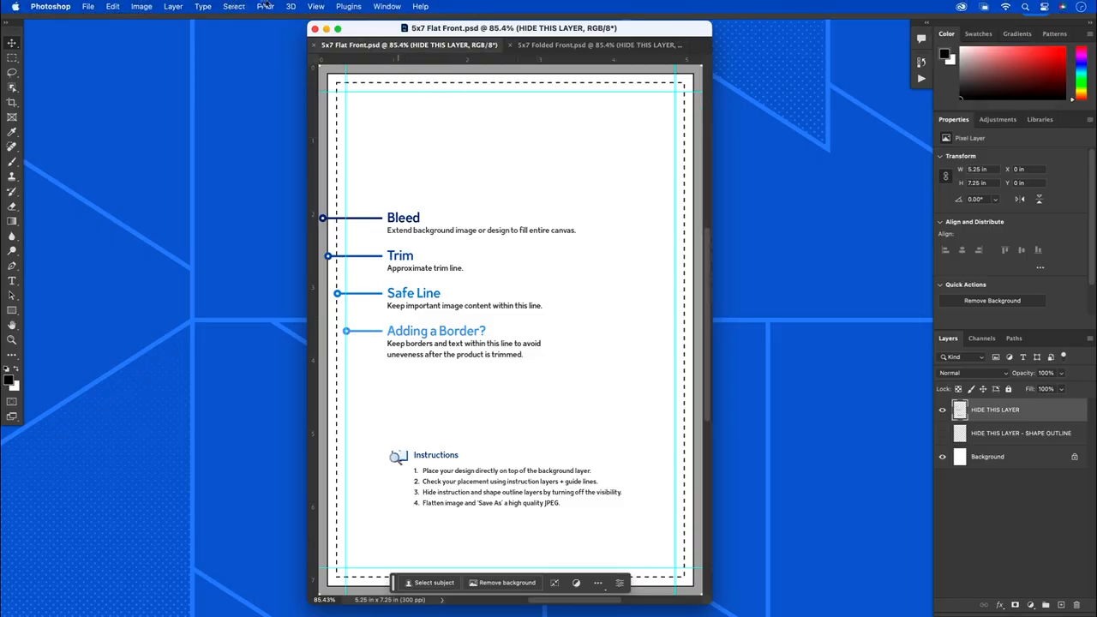
Add a vertical guide at 50% to the 5x7 Flat Front template via New Guide.
{"action": "left_click", "coordinate": [315, 6]}
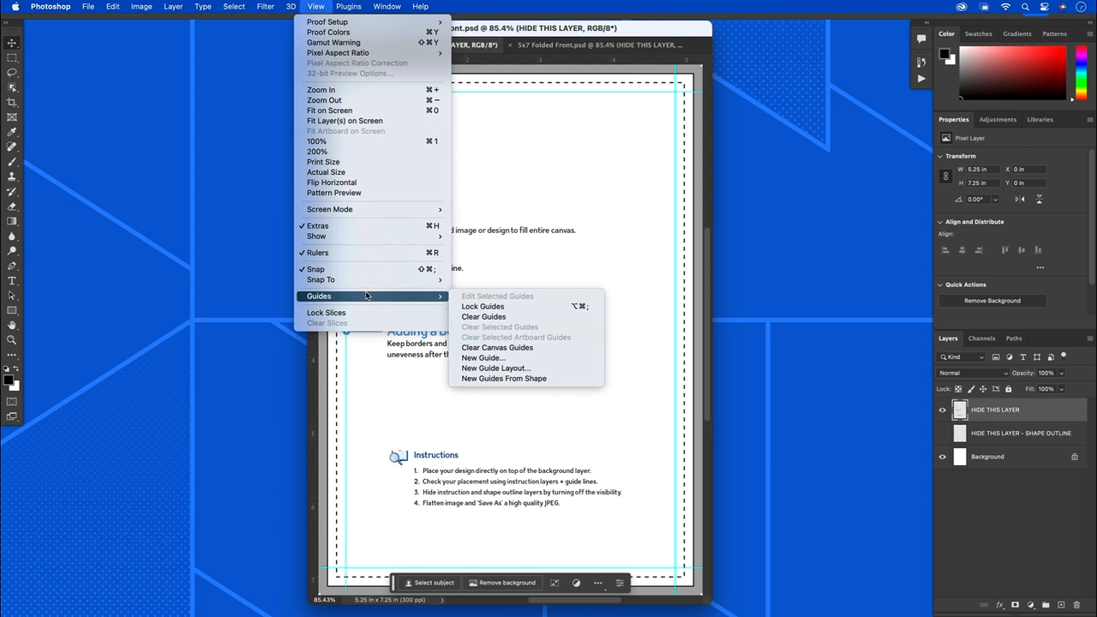
{"action": "mouse_move", "coordinate": [480, 358]}
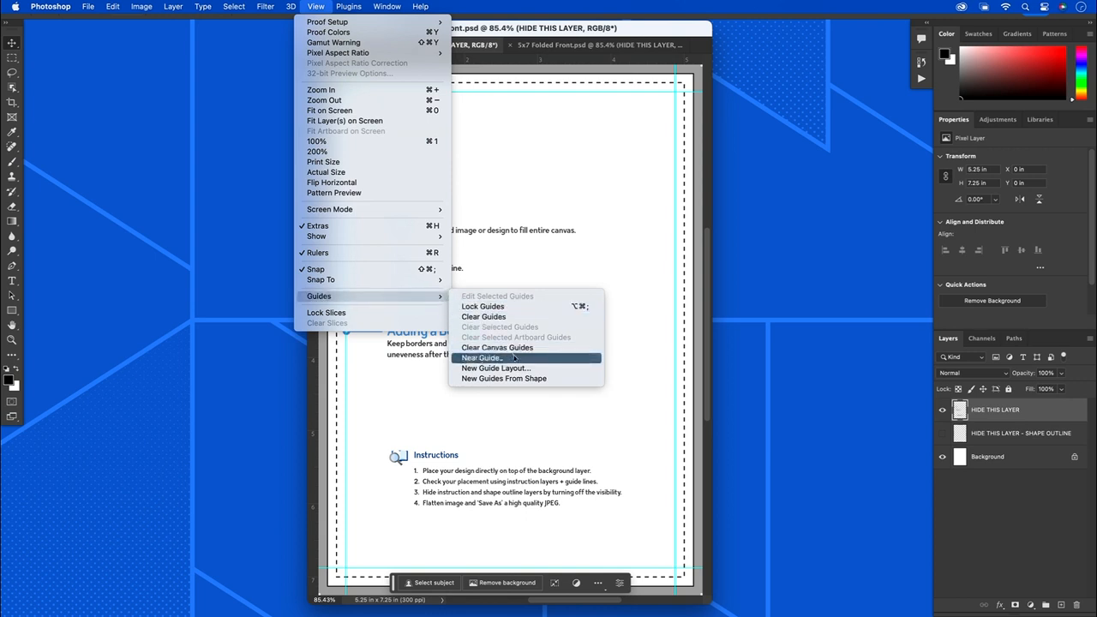
{"action": "left_click", "coordinate": [481, 357]}
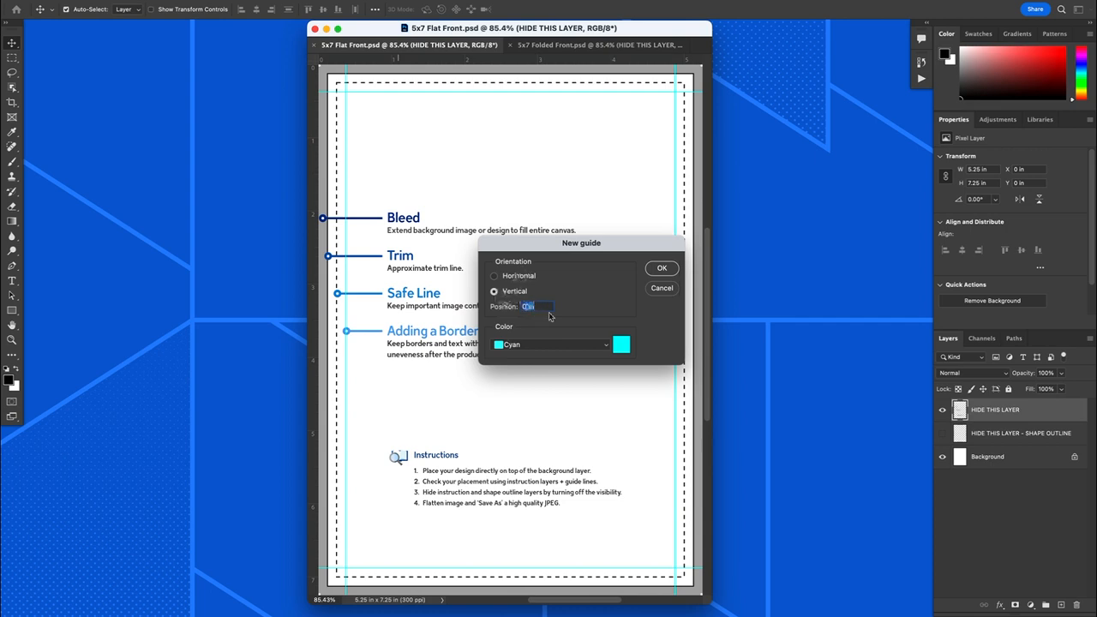
{"action": "type", "text": "50%"}
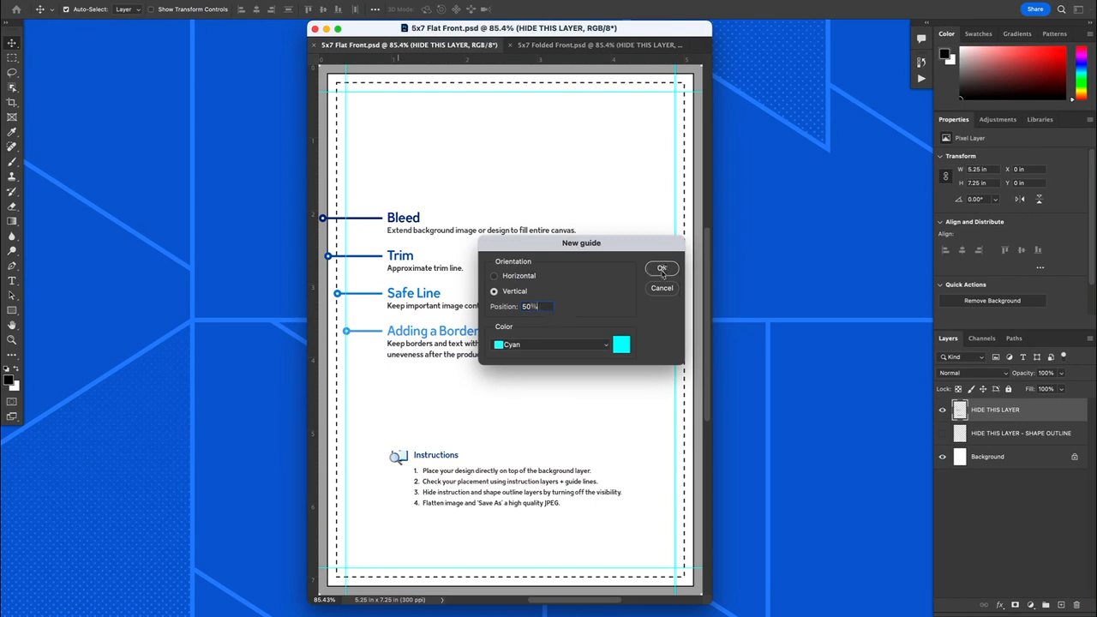
{"action": "left_click", "coordinate": [662, 268]}
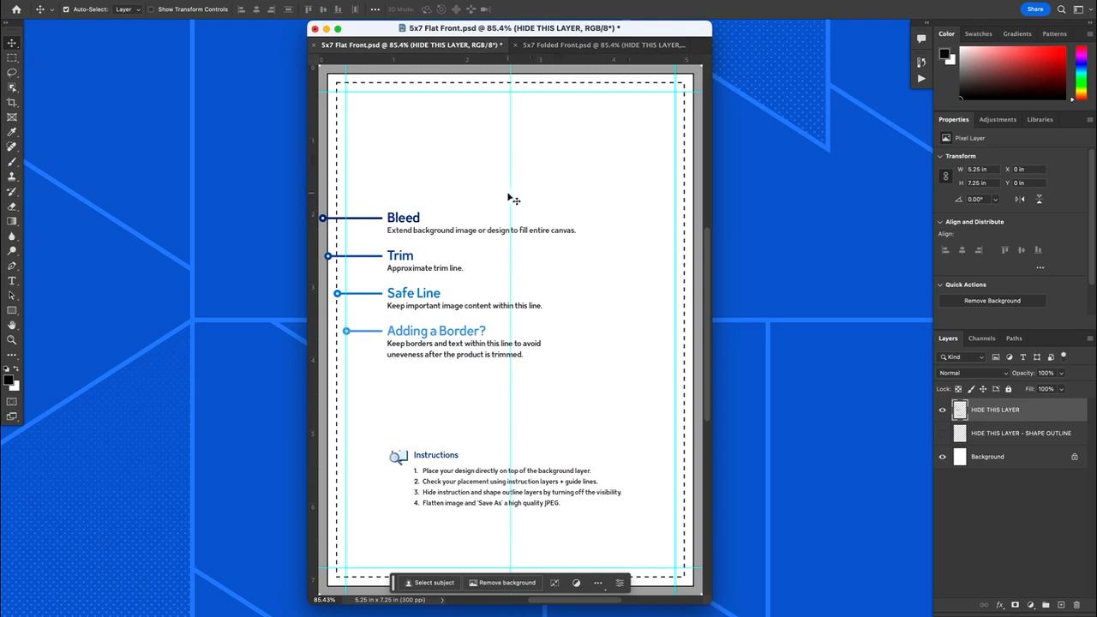
{"action": "mouse_move", "coordinate": [512, 187]}
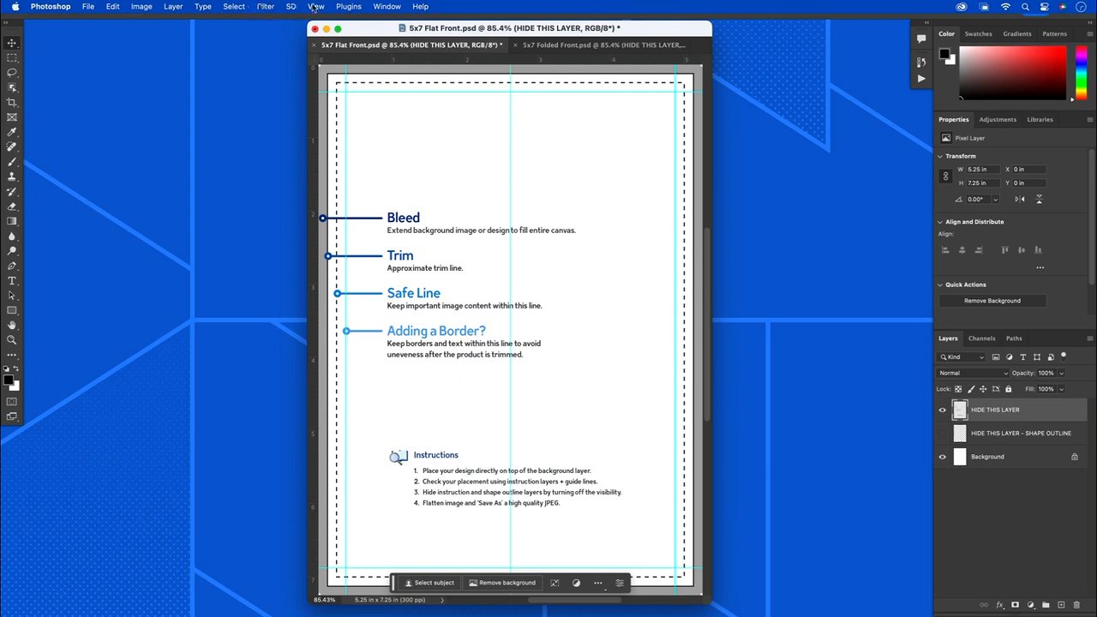
Add a horizontal guide at 50% crossing the Flat Front's vertical centre guide.
{"action": "left_click", "coordinate": [315, 6]}
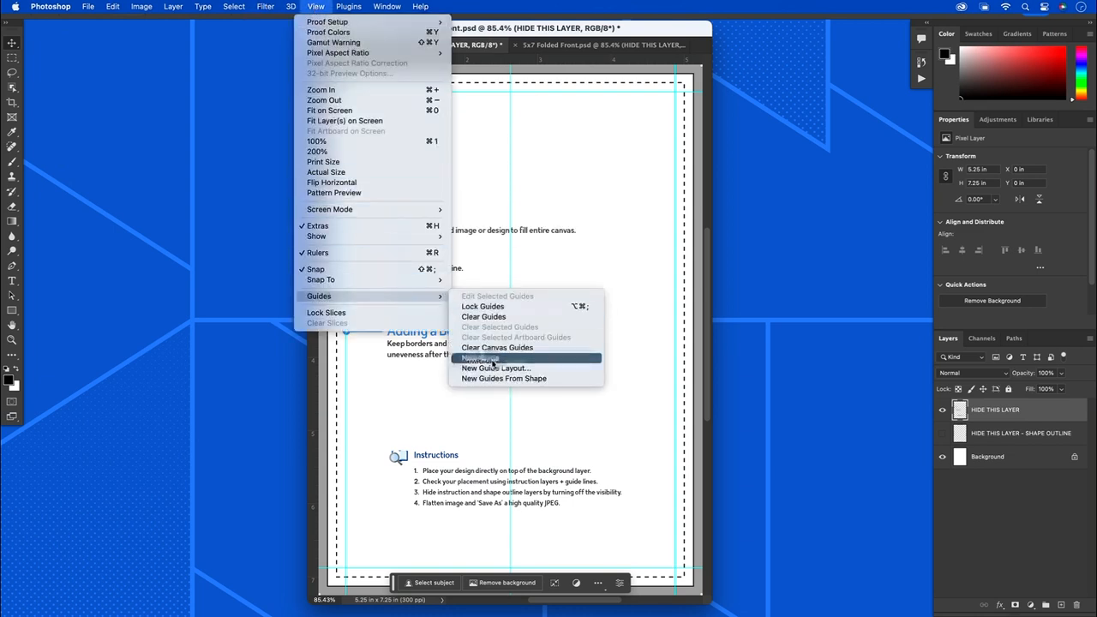
{"action": "left_click", "coordinate": [480, 357]}
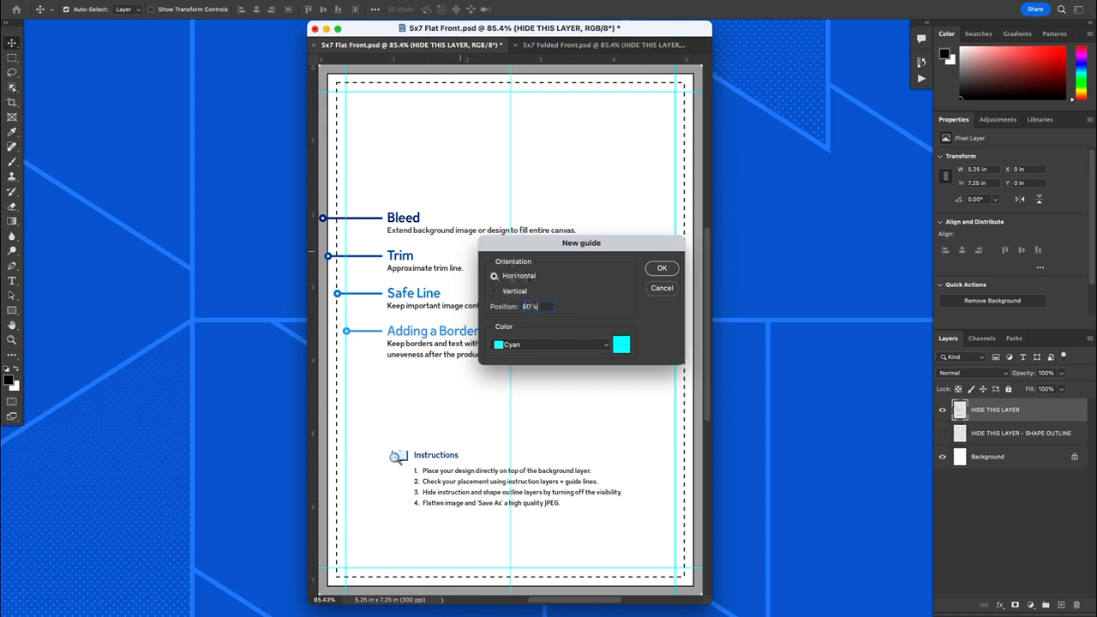
{"action": "left_click", "coordinate": [662, 267]}
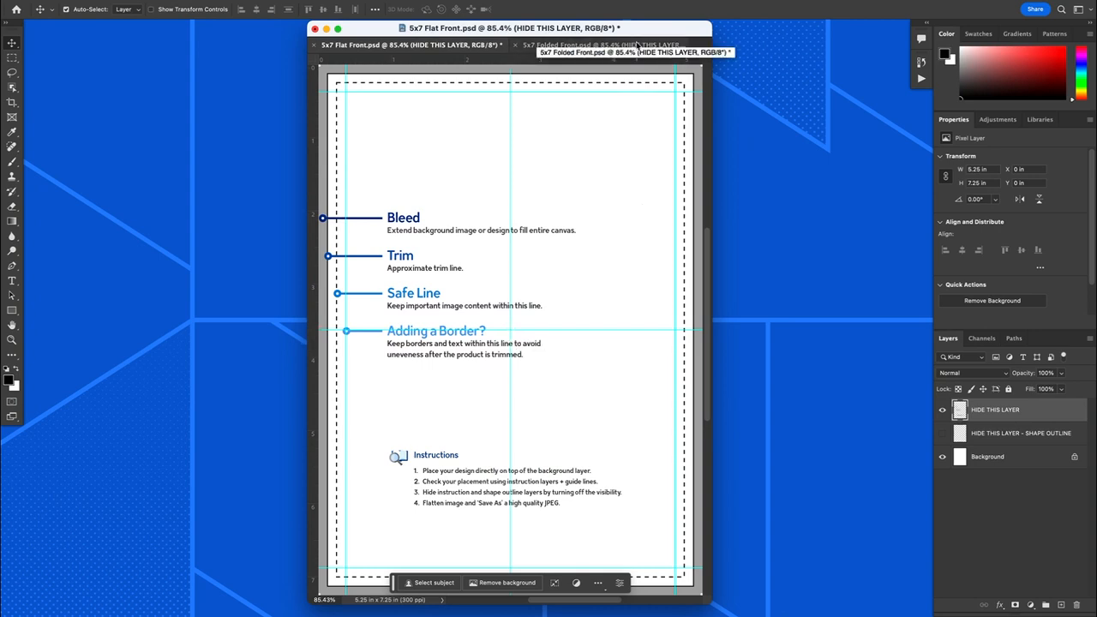
Switch to the 5x7 Folded Front.psd document.
{"action": "left_click", "coordinate": [598, 45]}
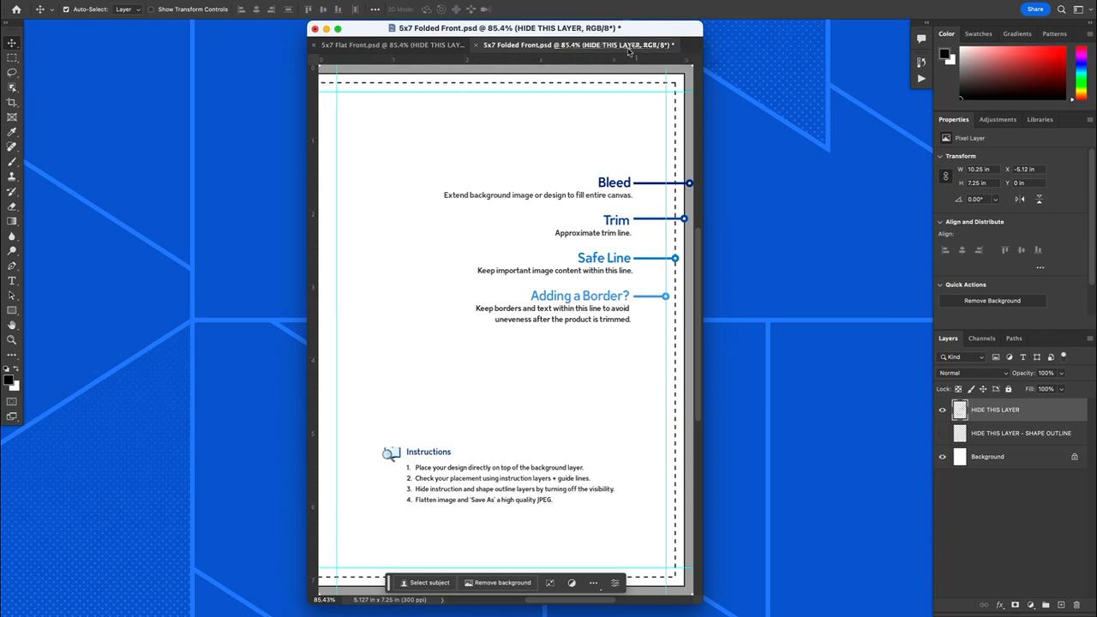
{"action": "mouse_move", "coordinate": [317, 142]}
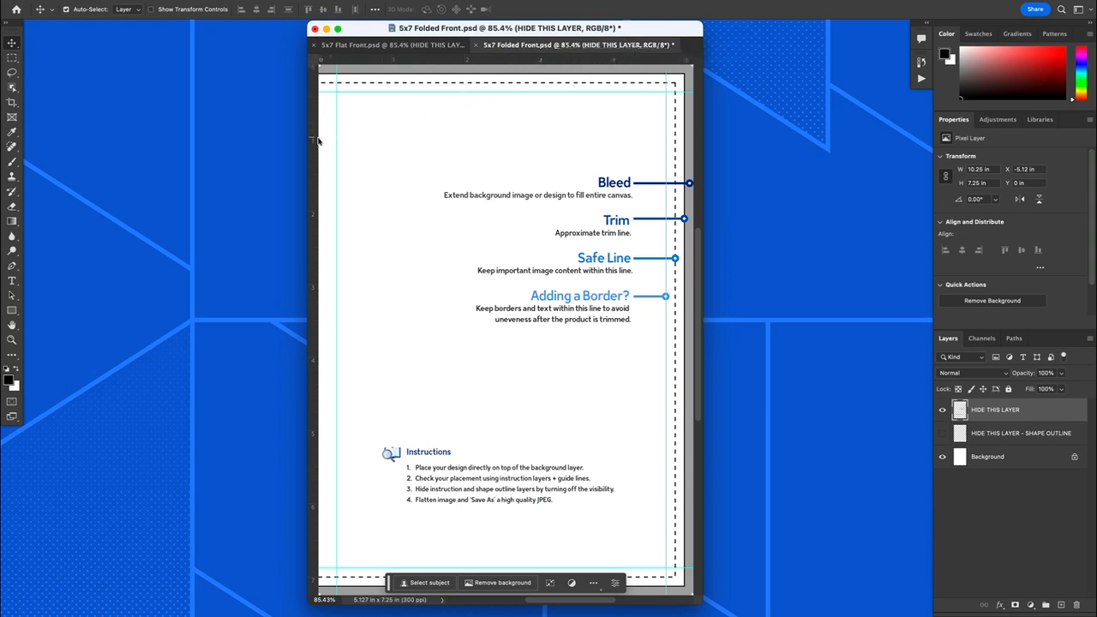
{"action": "mouse_move", "coordinate": [326, 140]}
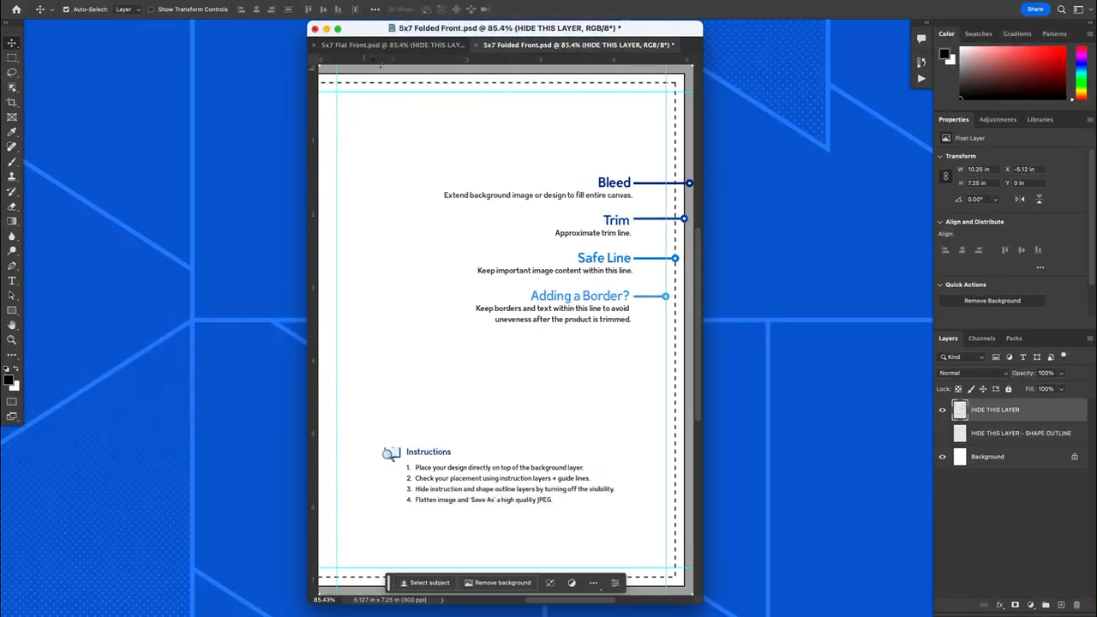
{"action": "mouse_move", "coordinate": [689, 186]}
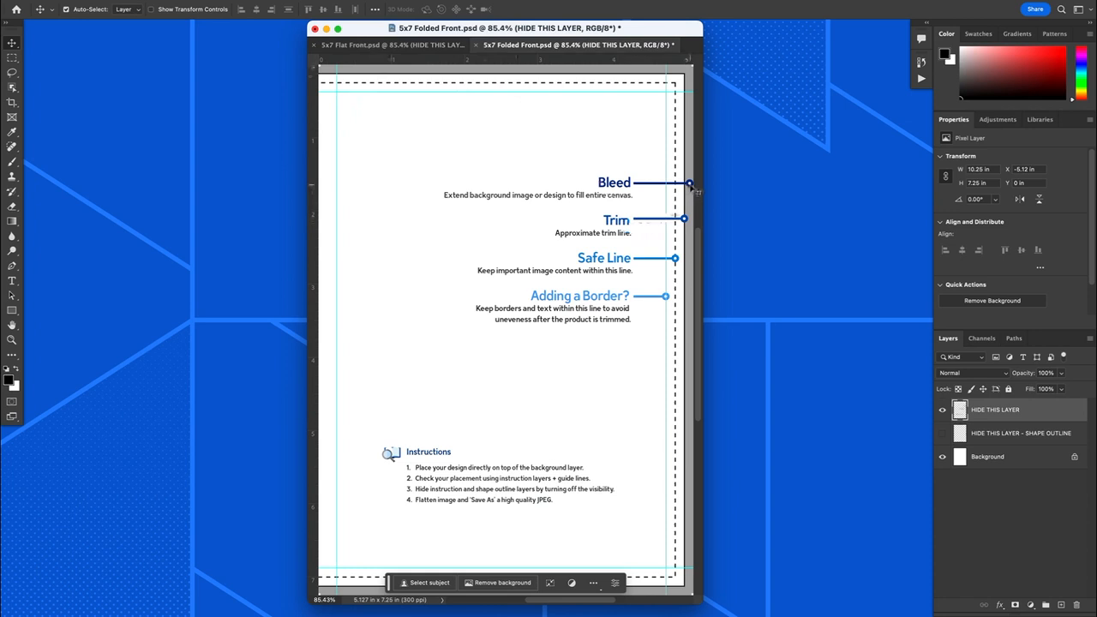
{"action": "mouse_move", "coordinate": [373, 75]}
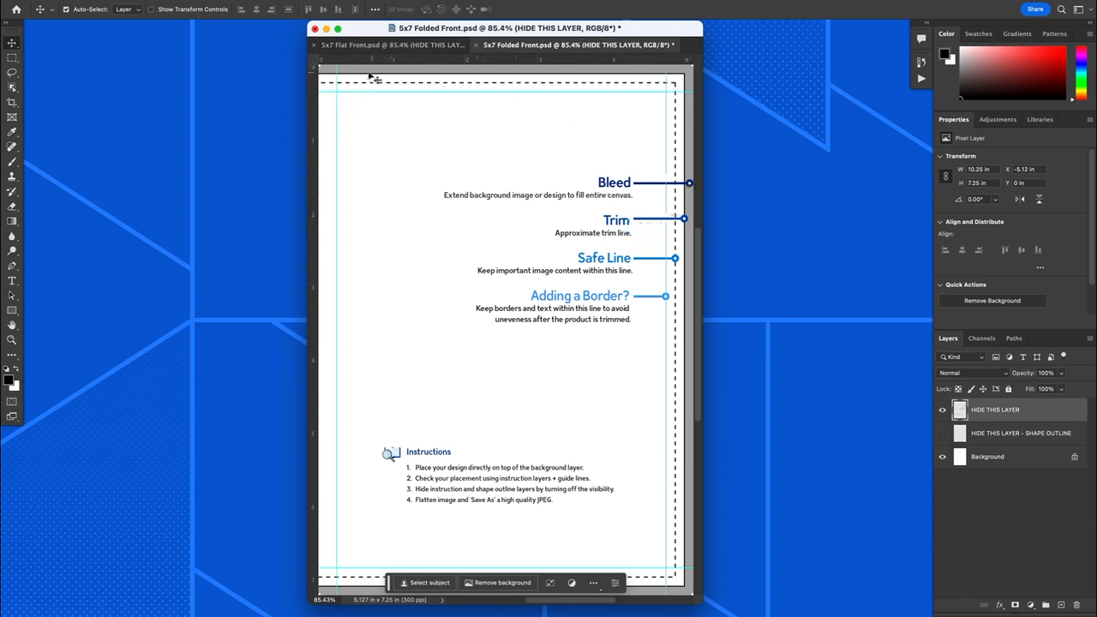
{"action": "mouse_move", "coordinate": [685, 417]}
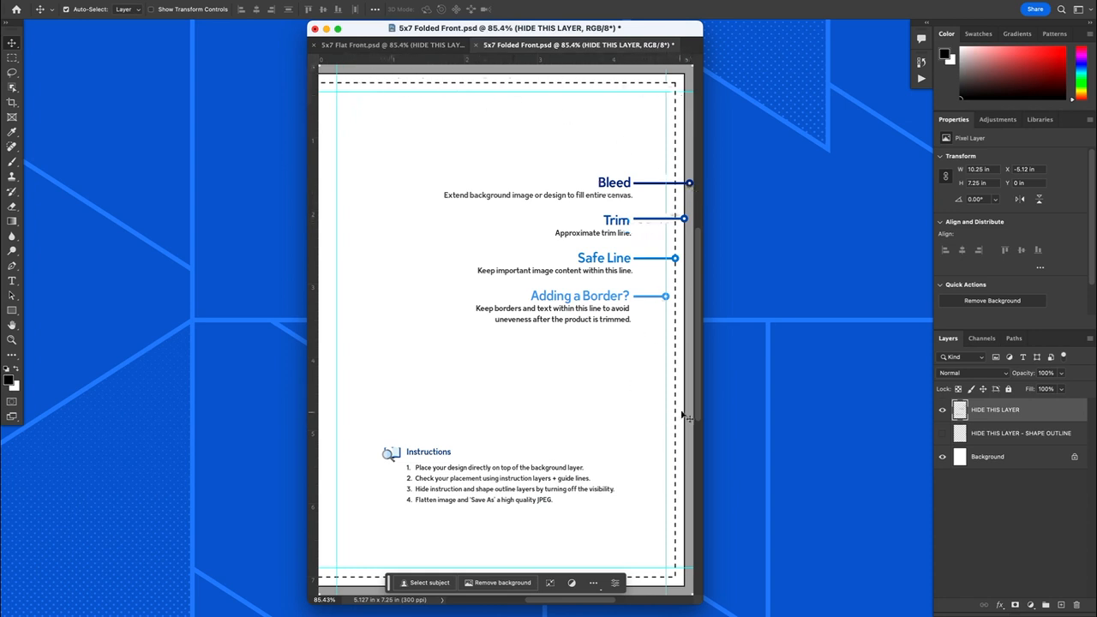
{"action": "mouse_move", "coordinate": [733, 304]}
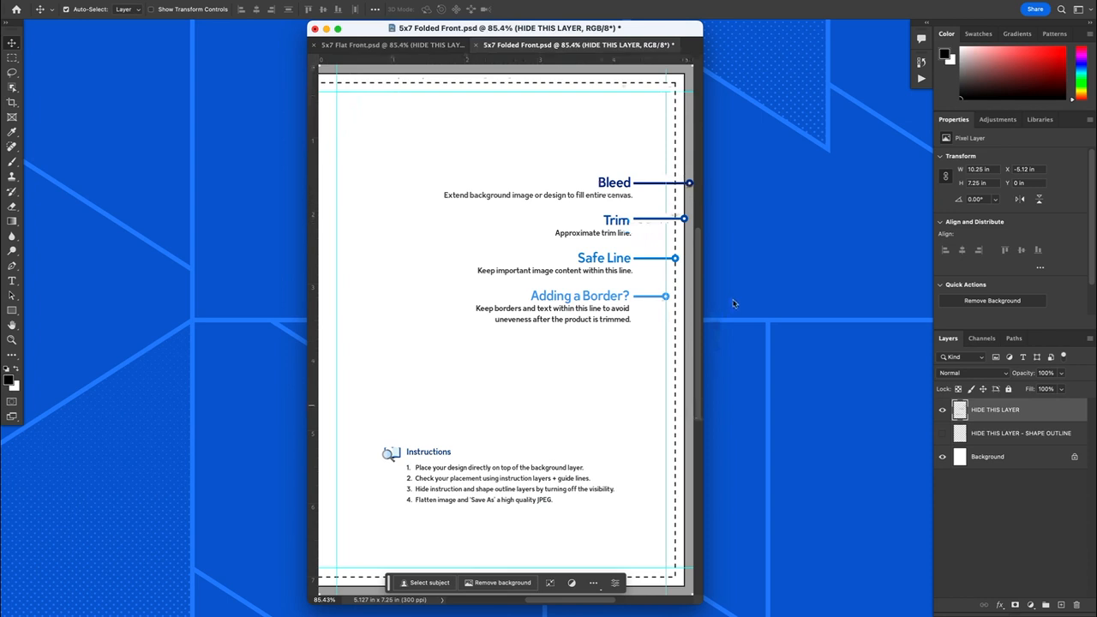
{"action": "mouse_move", "coordinate": [707, 244]}
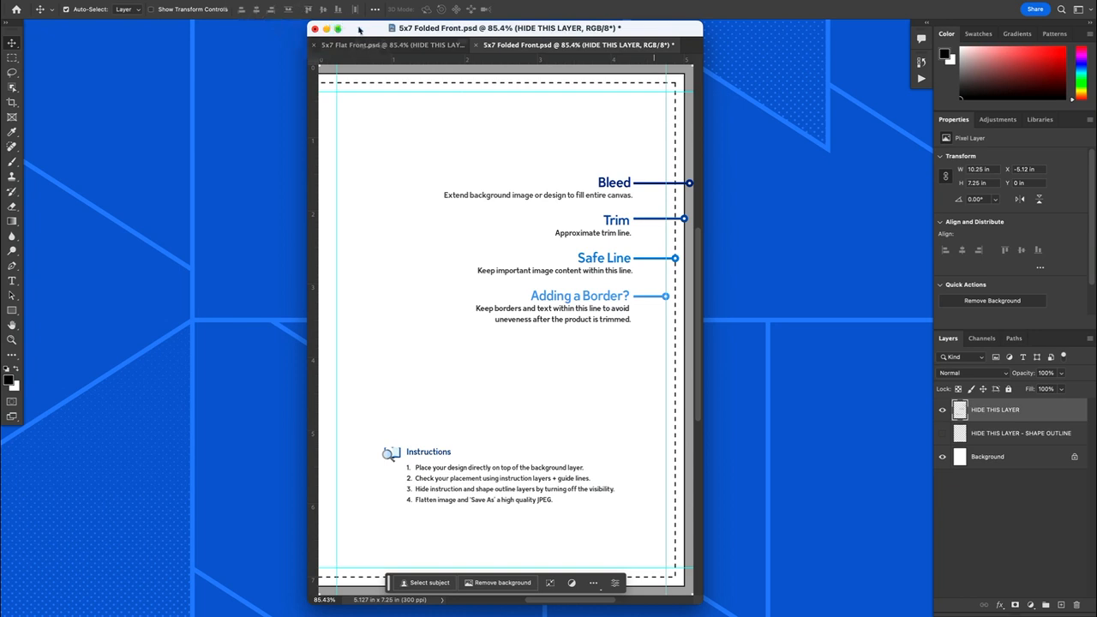
Add a vertical centre guide at 50% to the 5x7 Folded Front template.
{"action": "left_click", "coordinate": [316, 6]}
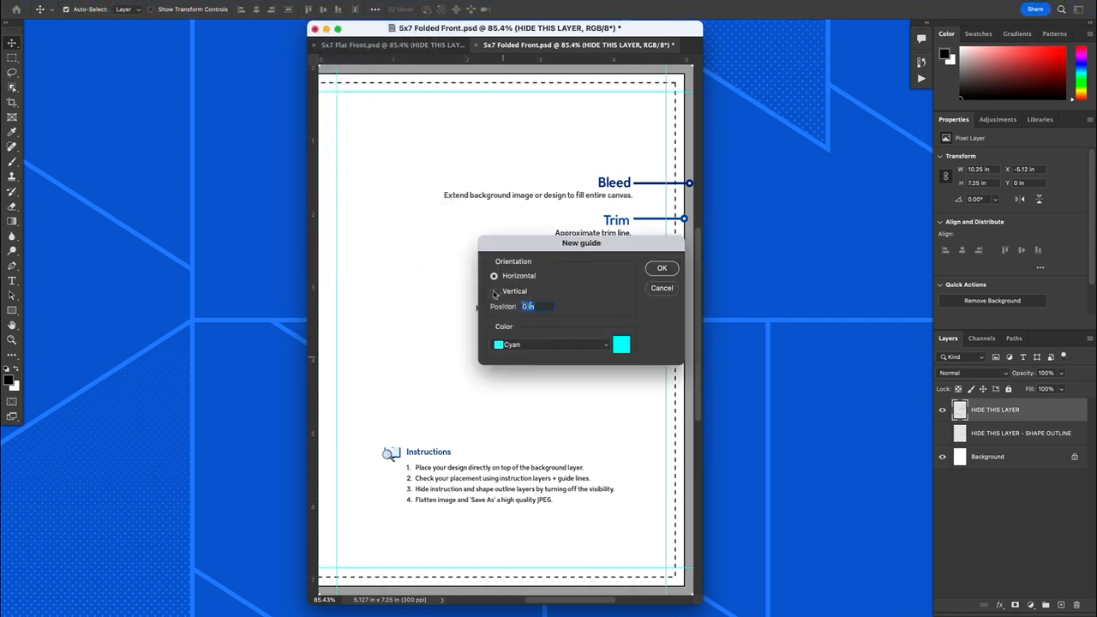
{"action": "left_click", "coordinate": [493, 290]}
{"action": "type", "text": "5"}
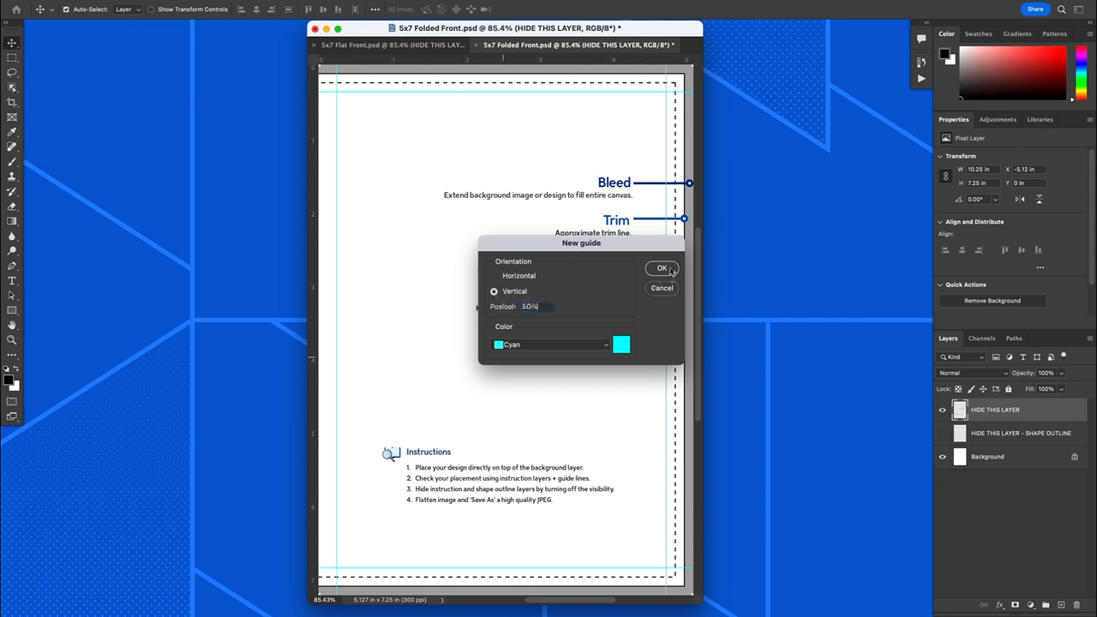
{"action": "left_click", "coordinate": [662, 268]}
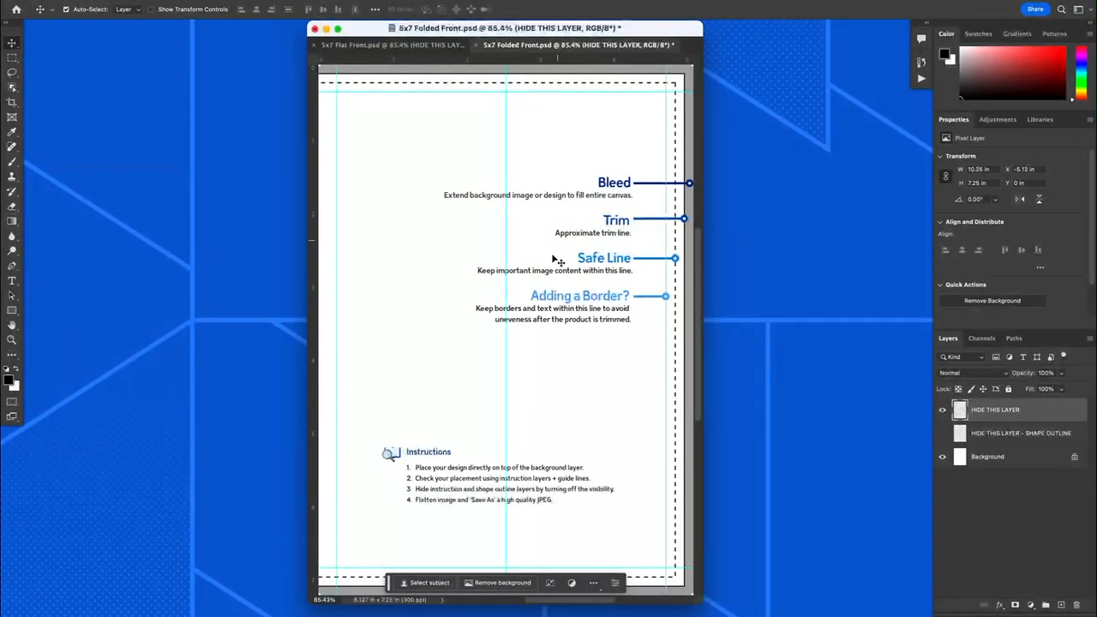
{"action": "mouse_move", "coordinate": [506, 341]}
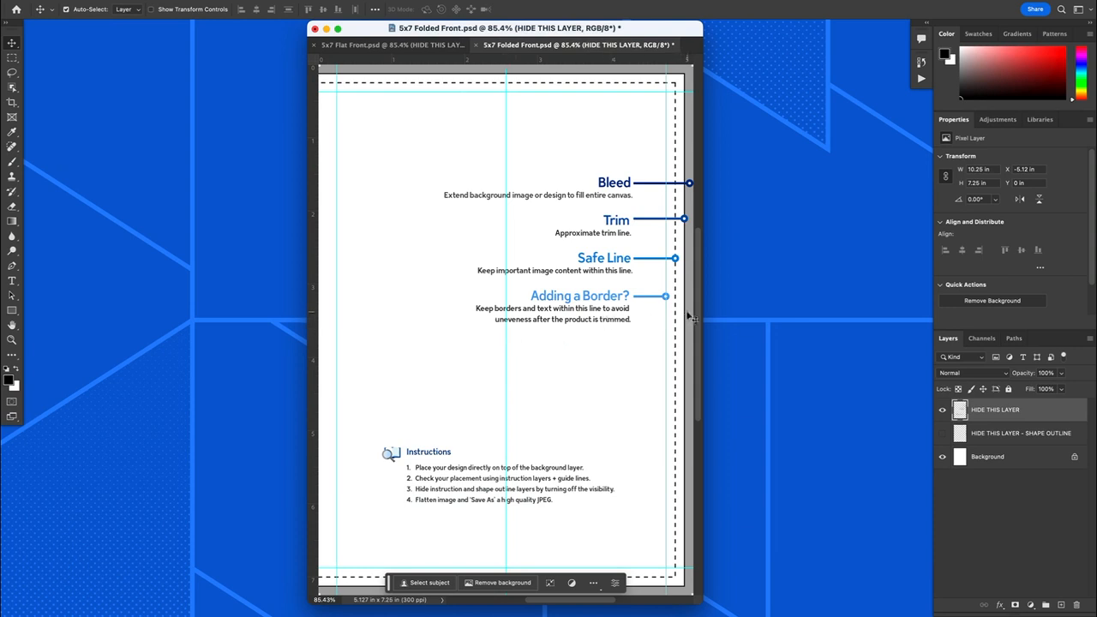
{"action": "mouse_move", "coordinate": [373, 321]}
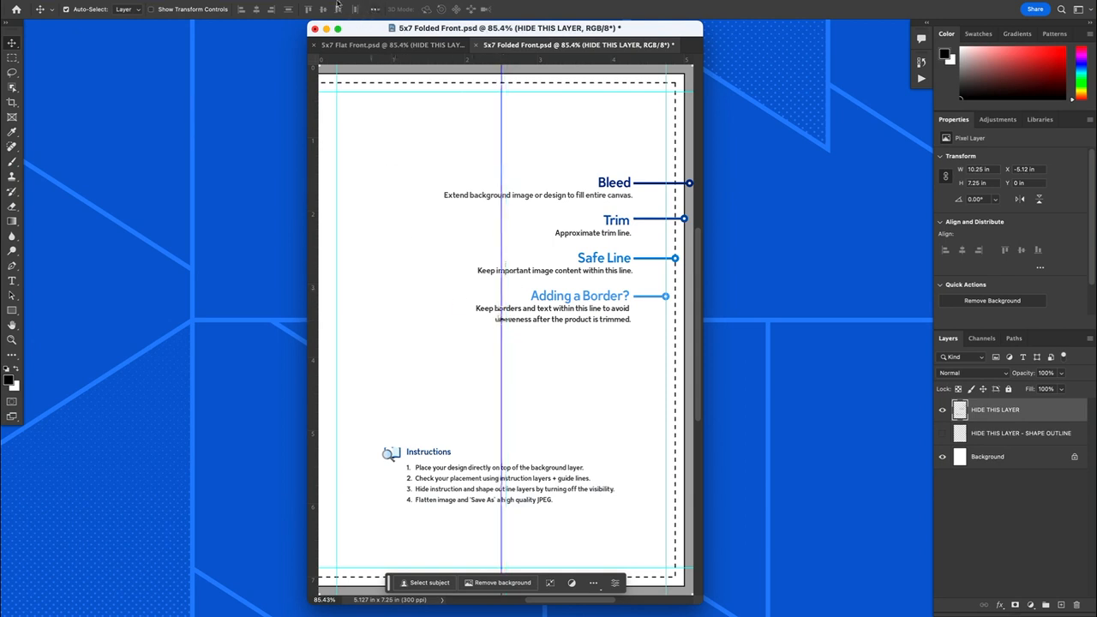
{"action": "left_click", "coordinate": [315, 6]}
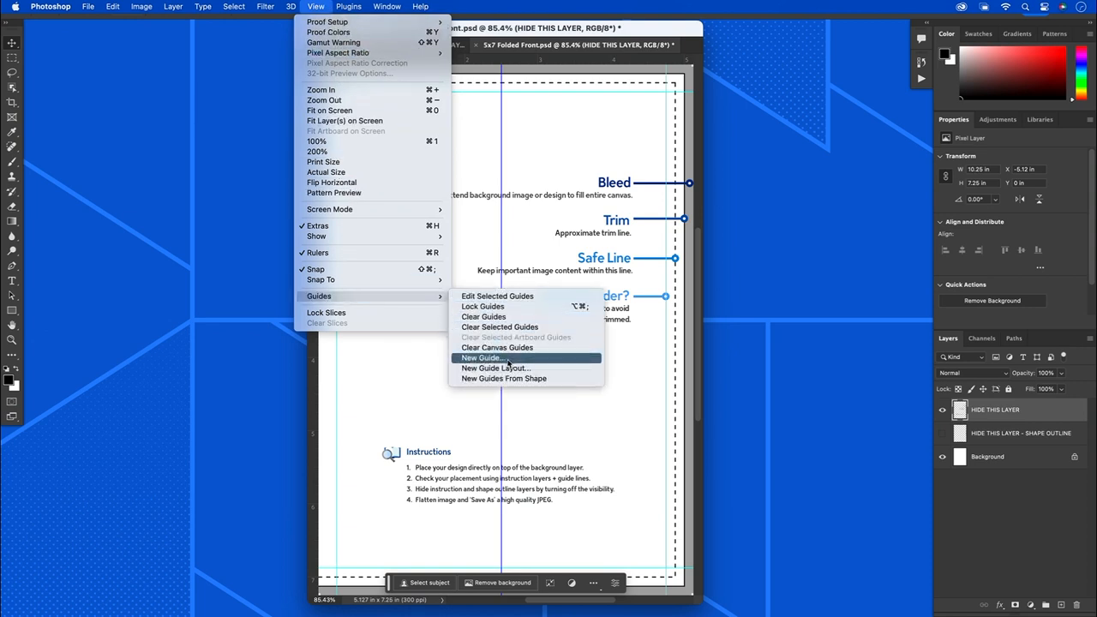
Add a horizontal guide at 50% across the Folded Front, meeting the vertical guide.
{"action": "left_click", "coordinate": [482, 358]}
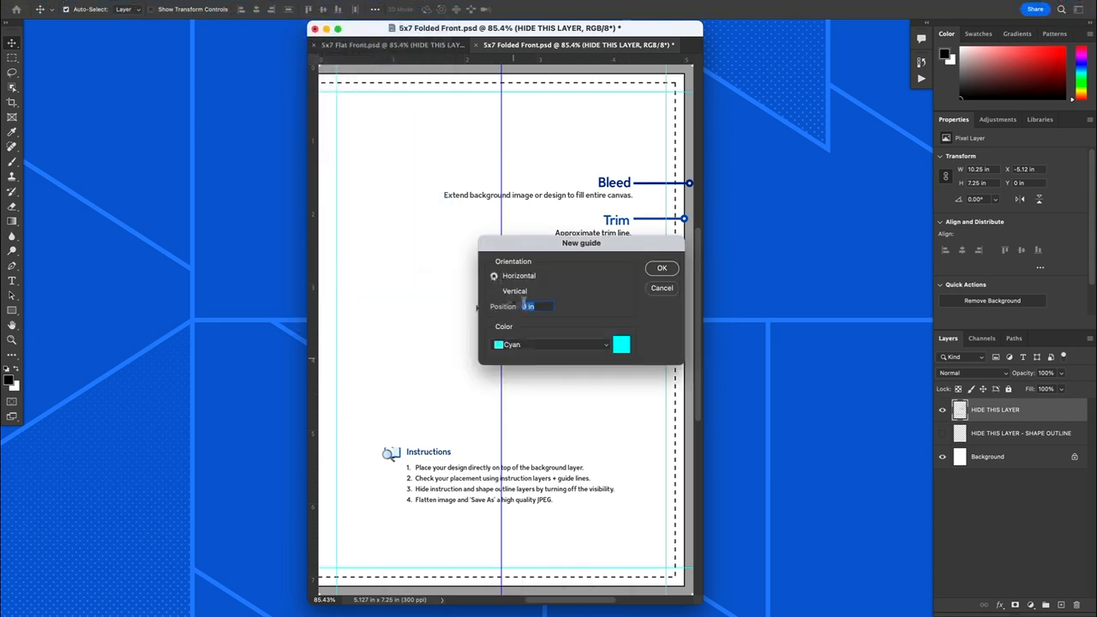
{"action": "type", "text": "56"}
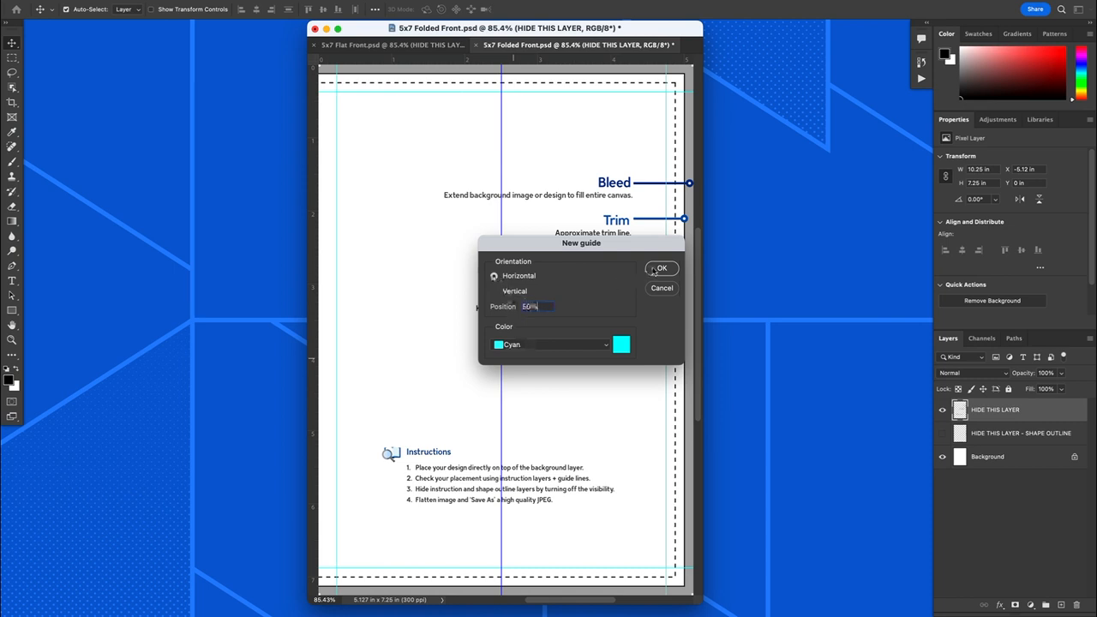
{"action": "left_click", "coordinate": [661, 268]}
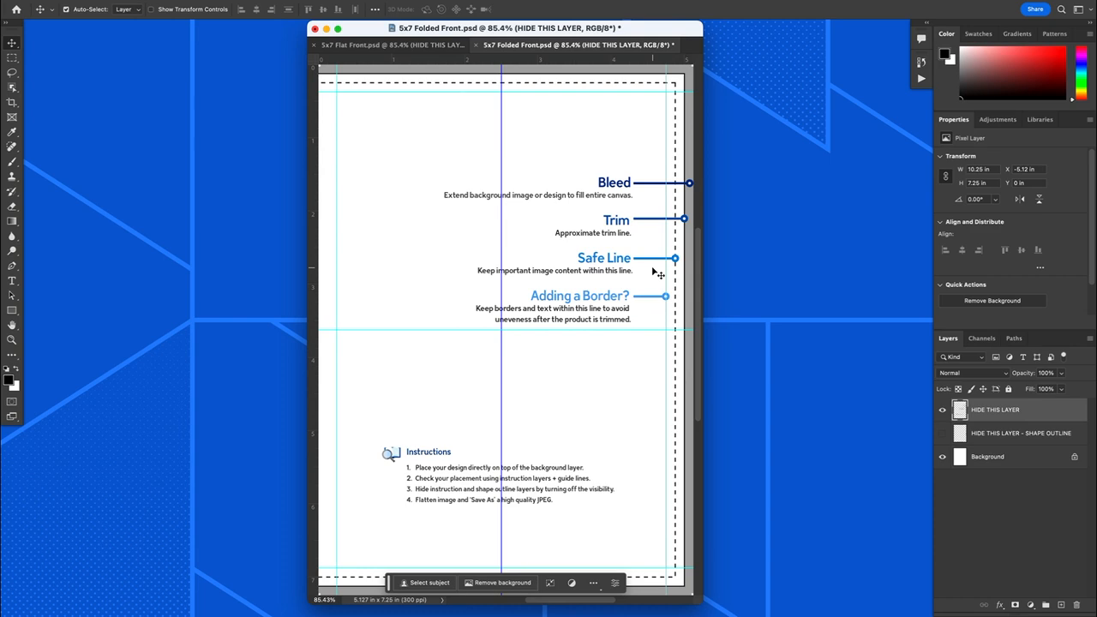
{"action": "mouse_move", "coordinate": [529, 358]}
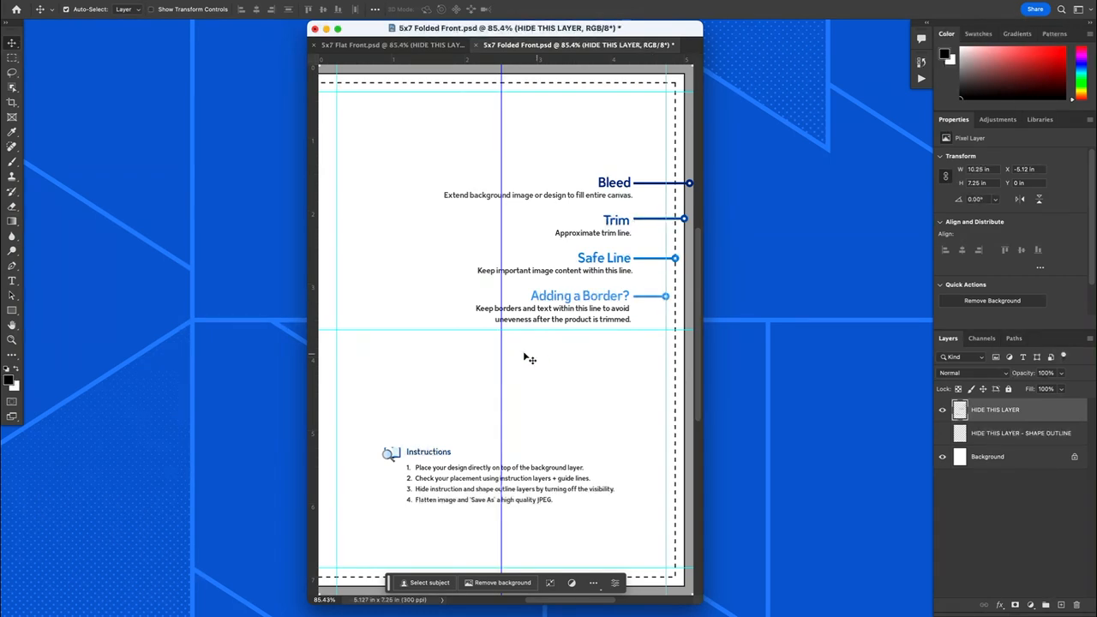